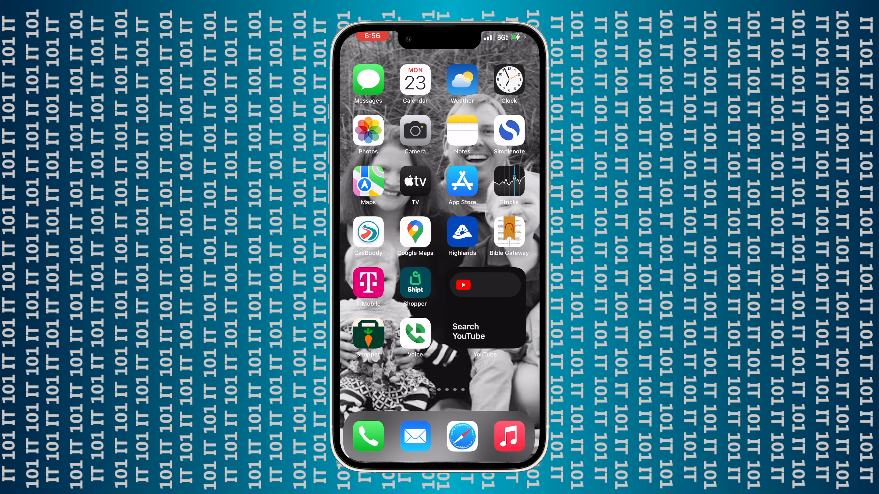
Step: Find and open Settings via search 'sett', then scroll down to Display & Brightness
type("sett")
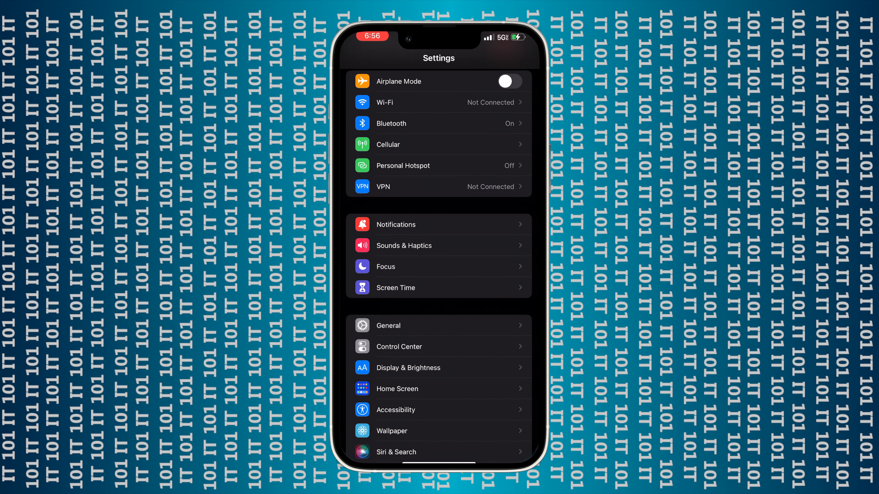
scroll("down", 3)
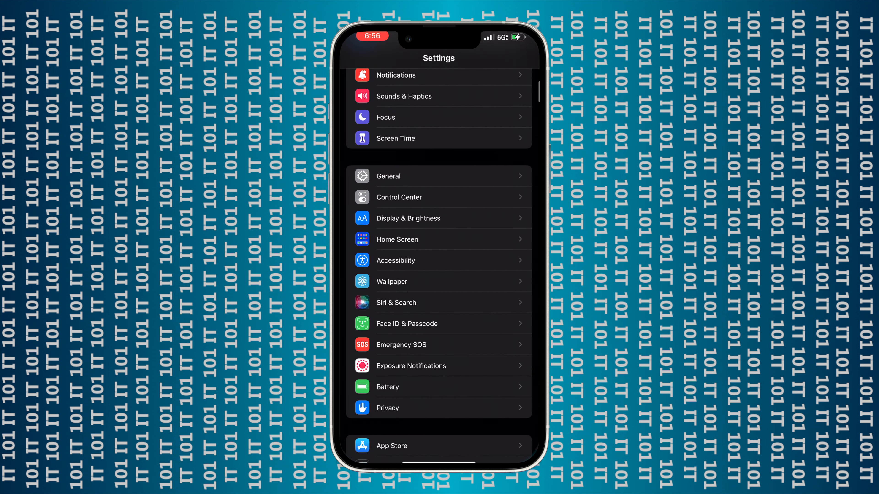
Step: Enter Display & Brightness and enable Automatic light/dark appearance
left_click(429, 218)
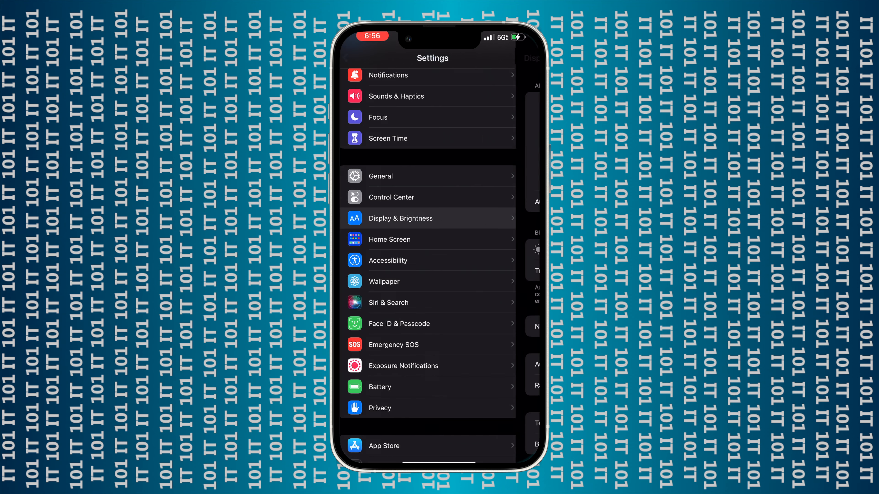
left_click(400, 218)
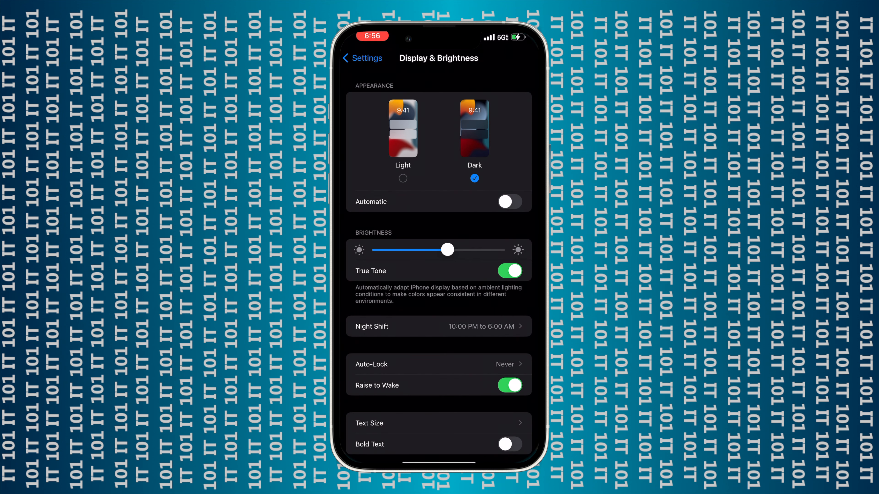
left_click(508, 202)
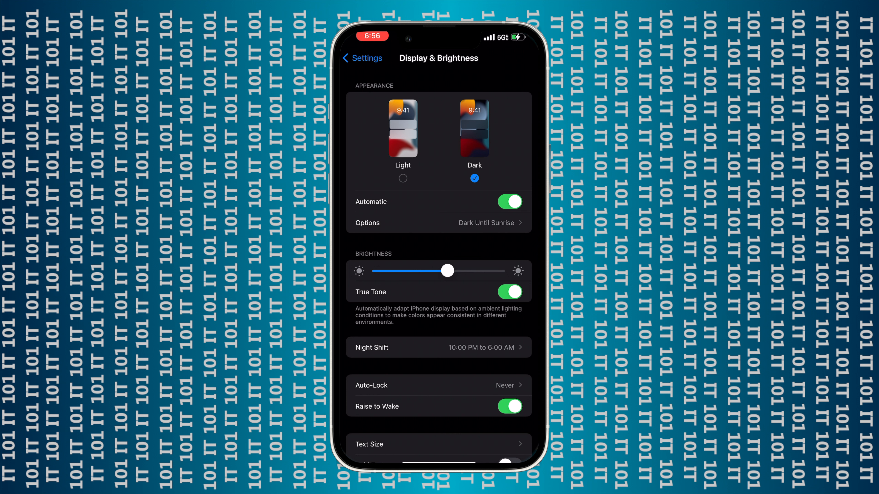
Step: Set brightness to just above half and leave True Tone on after toggling it
left_click_drag(447, 271, 431, 271)
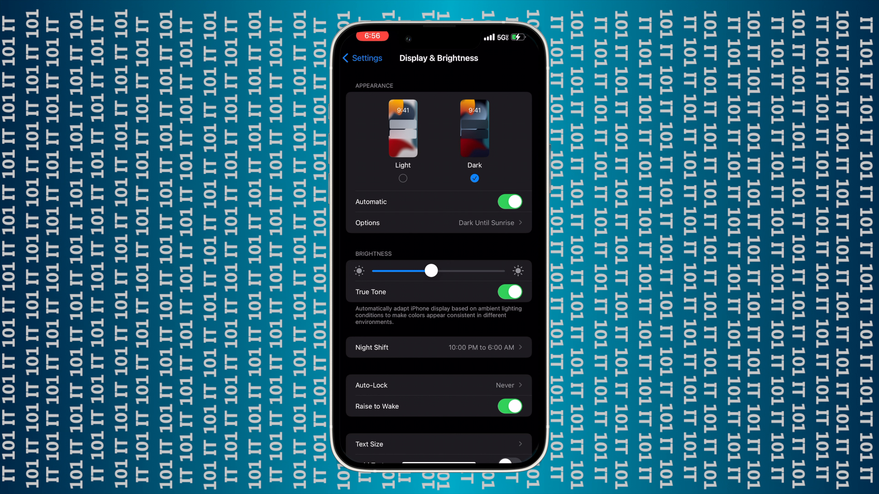
left_click_drag(430, 271, 384, 271)
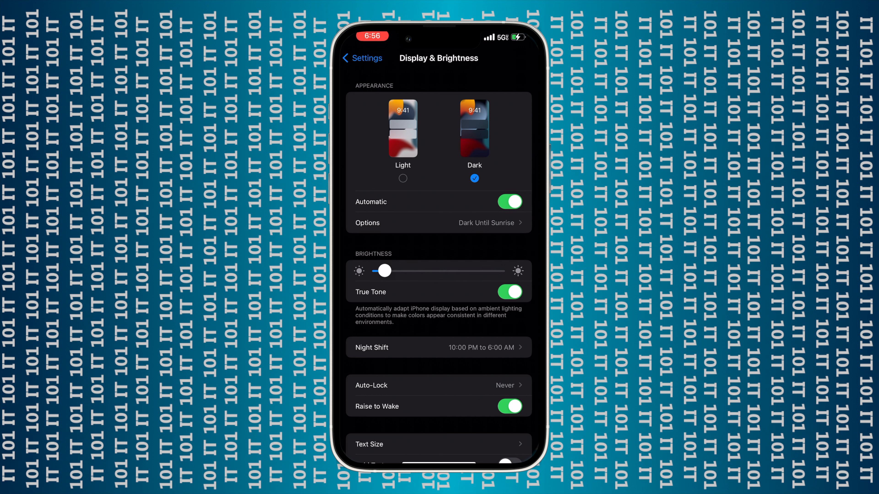
left_click_drag(384, 270, 498, 270)
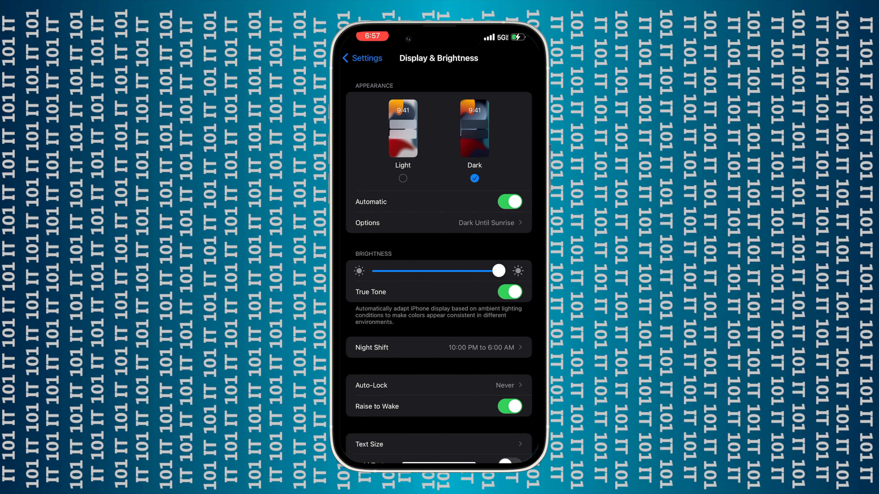
left_click_drag(499, 271, 452, 271)
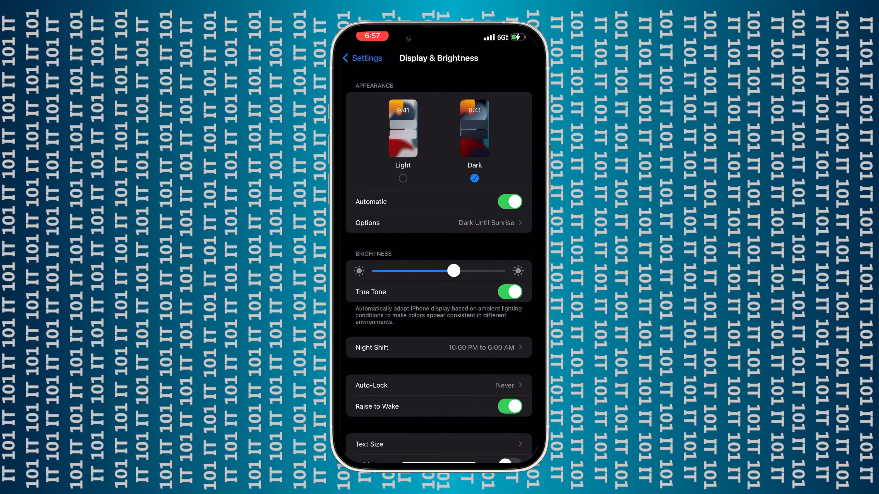
left_click(509, 292)
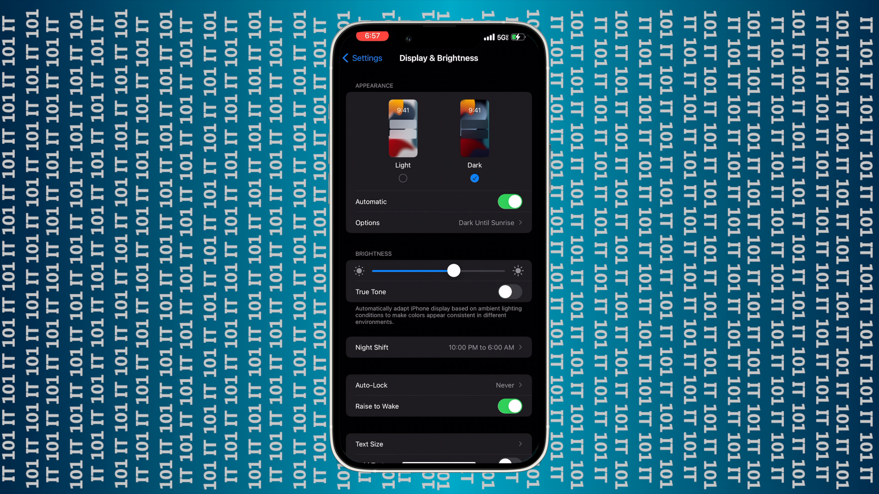
left_click(509, 292)
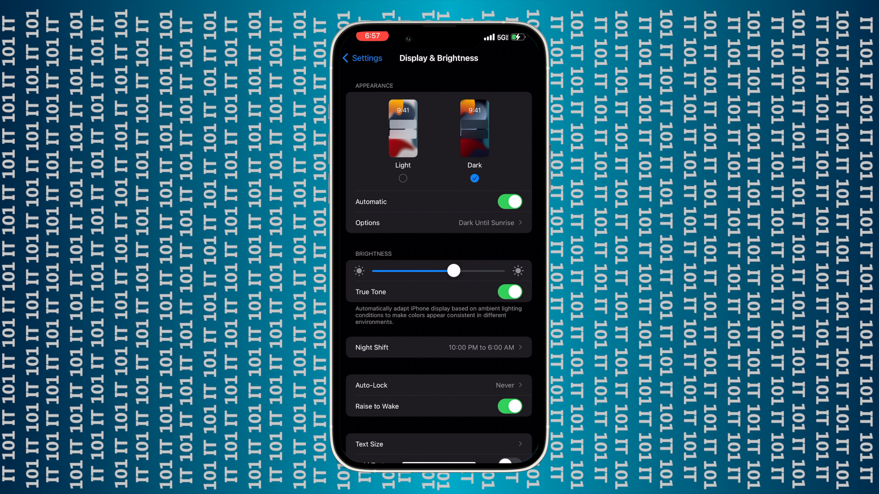
scroll("down", 3)
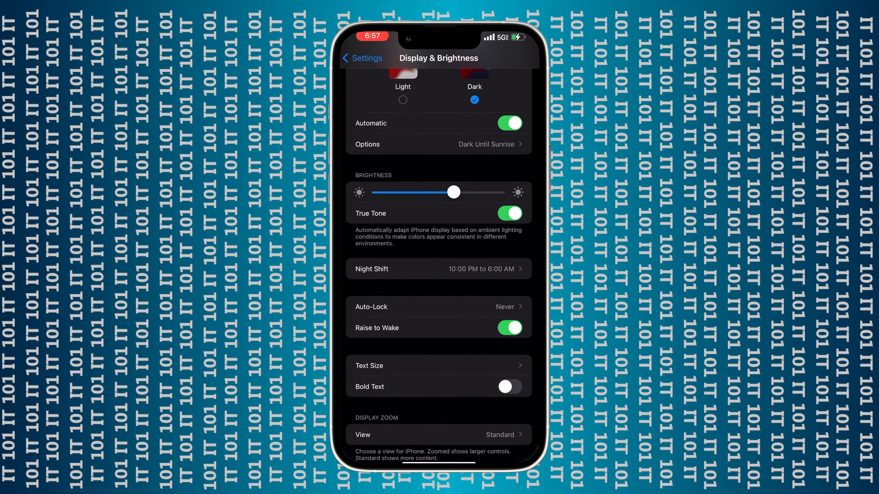
left_click(439, 269)
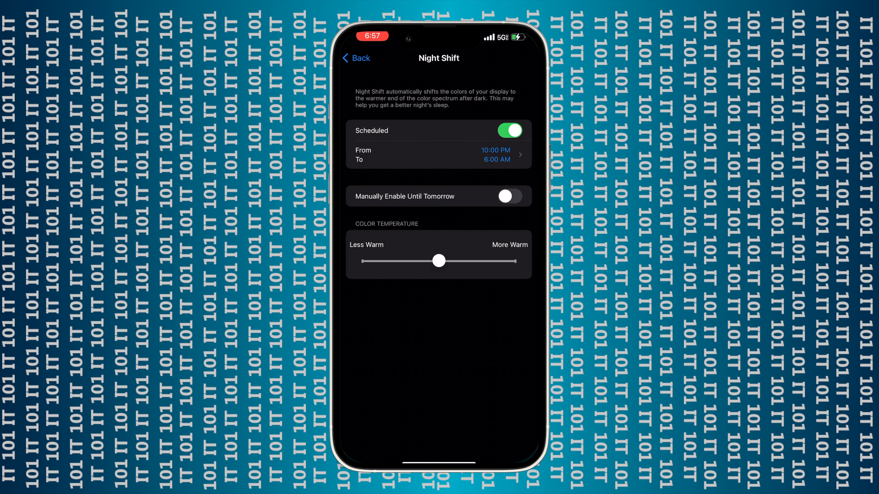
left_click_drag(438, 260, 392, 261)
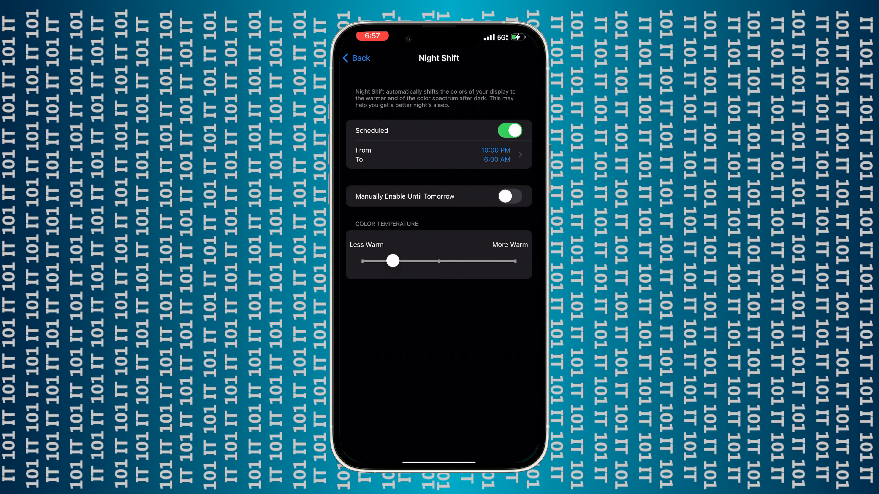
left_click_drag(392, 260, 512, 260)
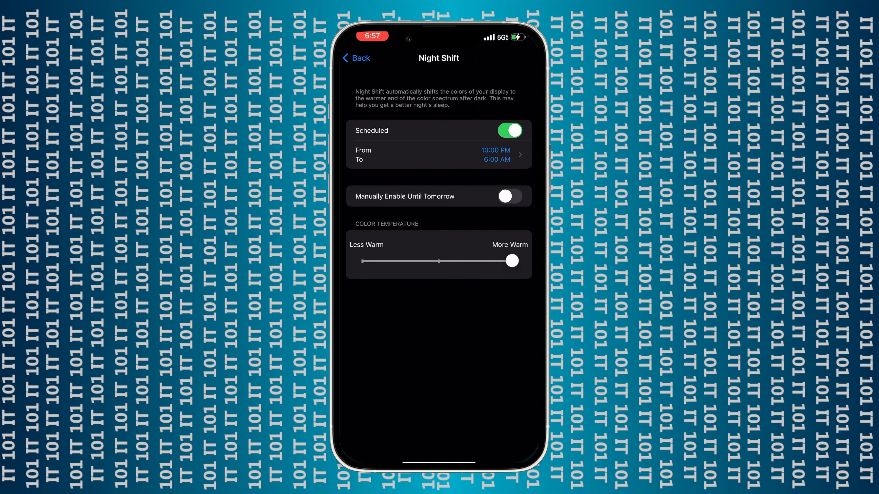
left_click_drag(510, 260, 439, 260)
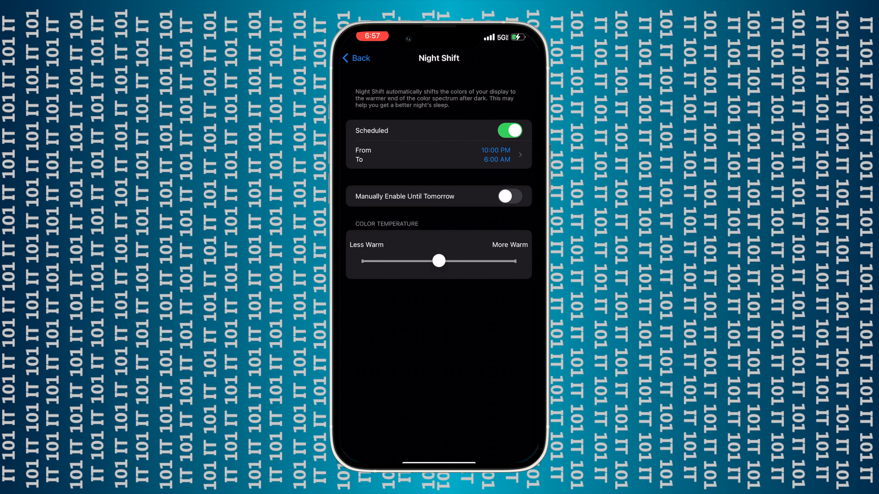
left_click(356, 58)
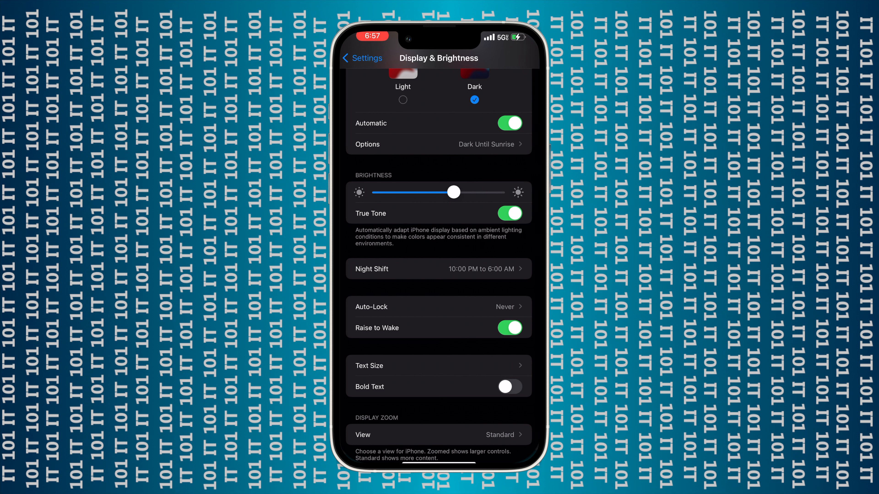
Step: Nudge the brightness slider slightly up, then back near its previous level
left_click_drag(453, 192, 463, 191)
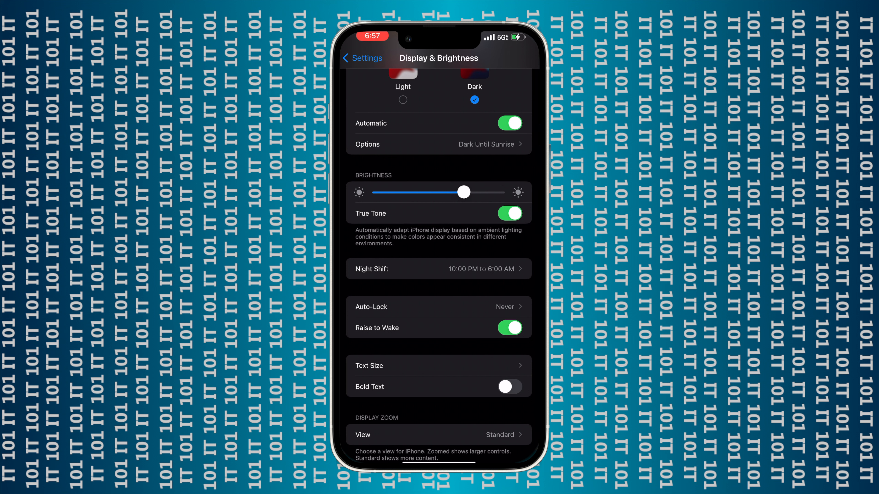
left_click_drag(463, 192, 445, 192)
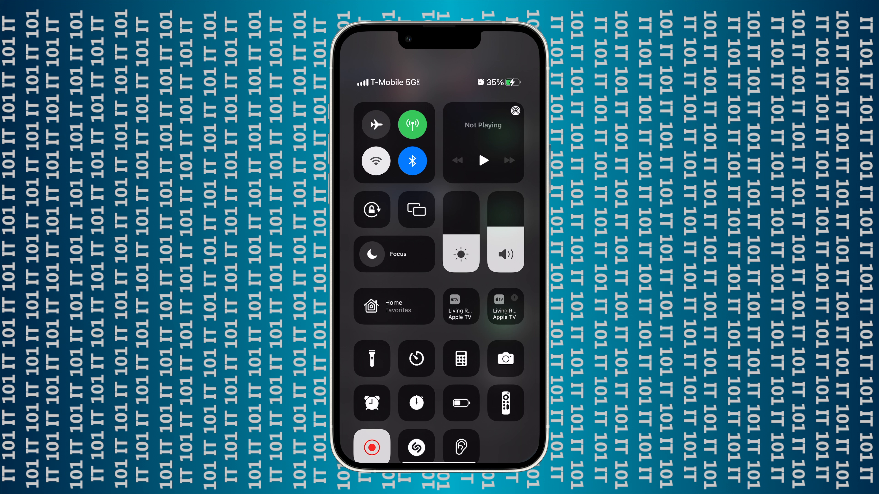
Step: In Control Center, dim the screen near minimum then bring brightness back to about half
left_click_drag(460, 213, 460, 257)
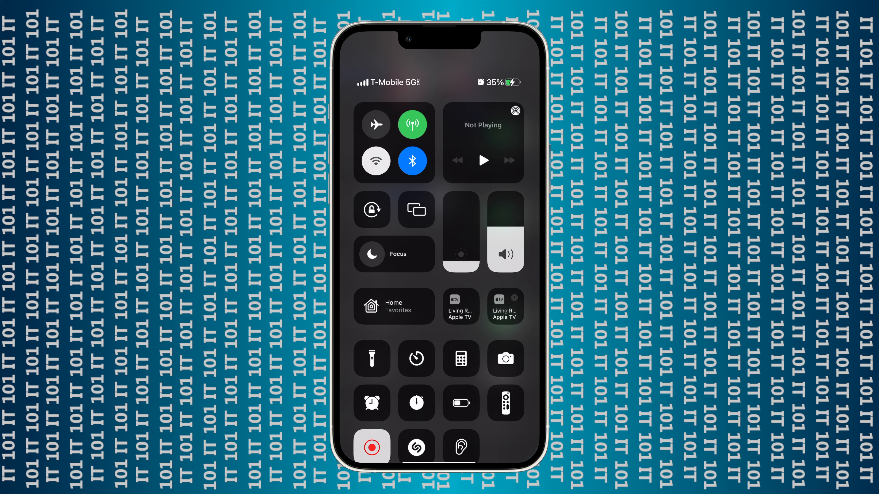
left_click_drag(460, 246, 459, 202)
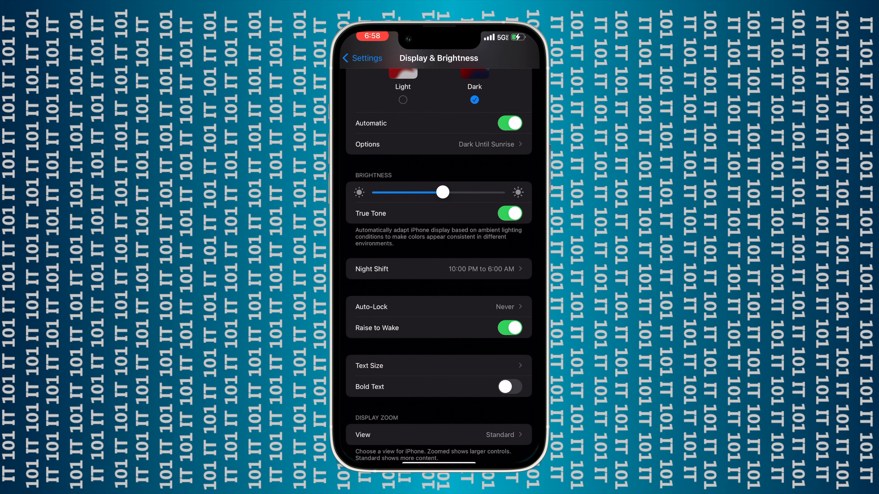
Step: Return from Display & Brightness to the main Settings list
left_click(361, 58)
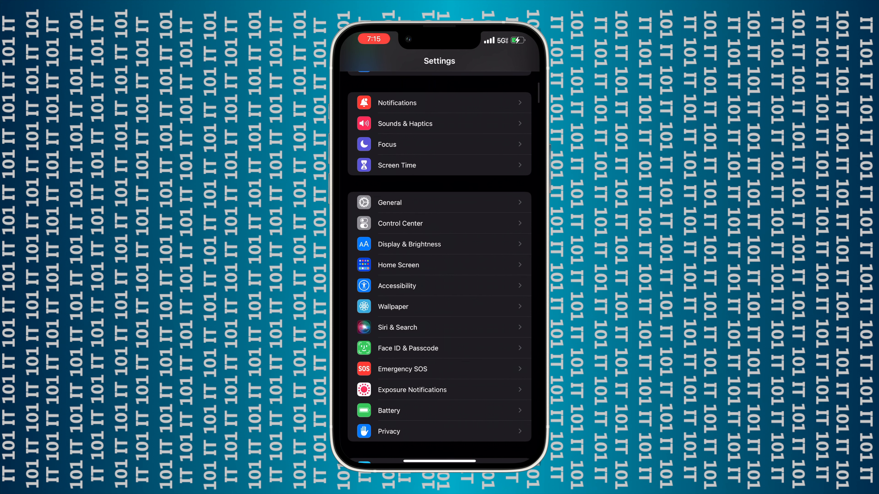
Step: In Accessibility, confirm the Accessibility Shortcut is Reduce White Point, then head to Display & Text Size
left_click(396, 286)
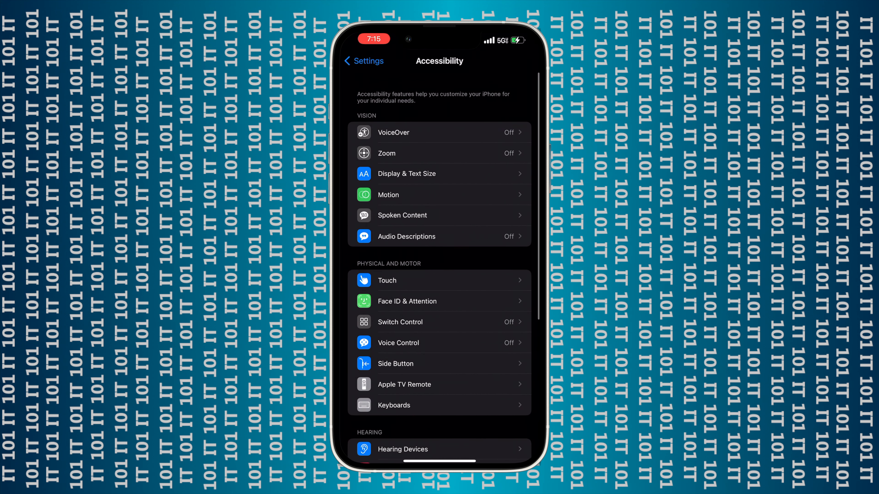
scroll("down", 3)
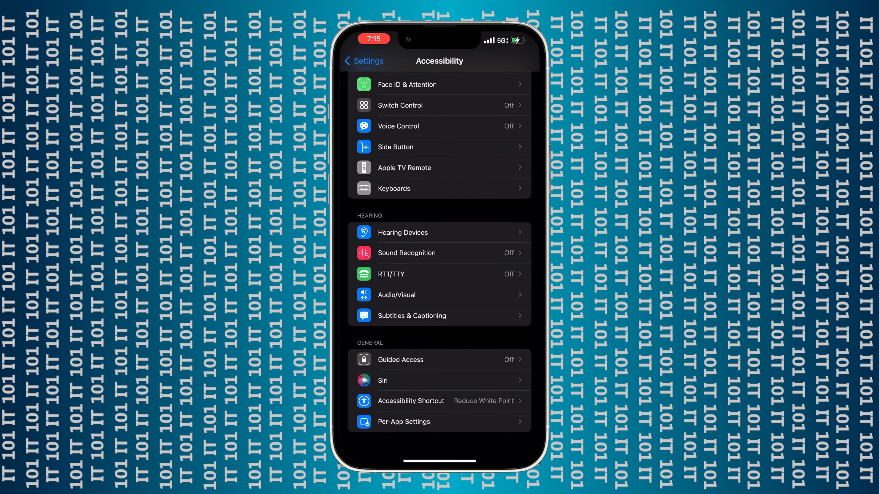
left_click(410, 401)
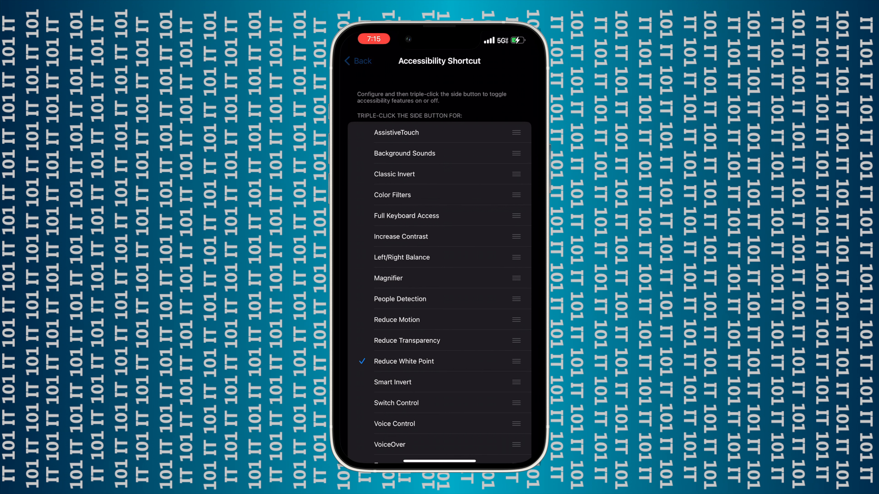
left_click(358, 61)
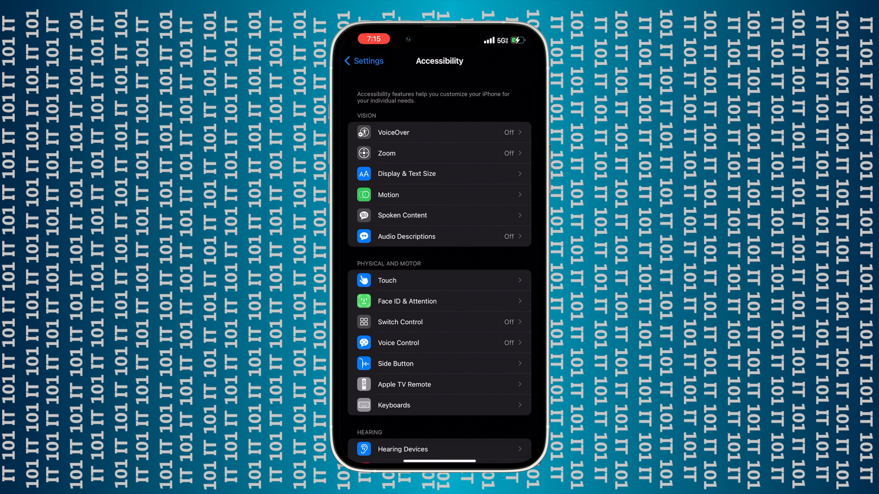
left_click(440, 173)
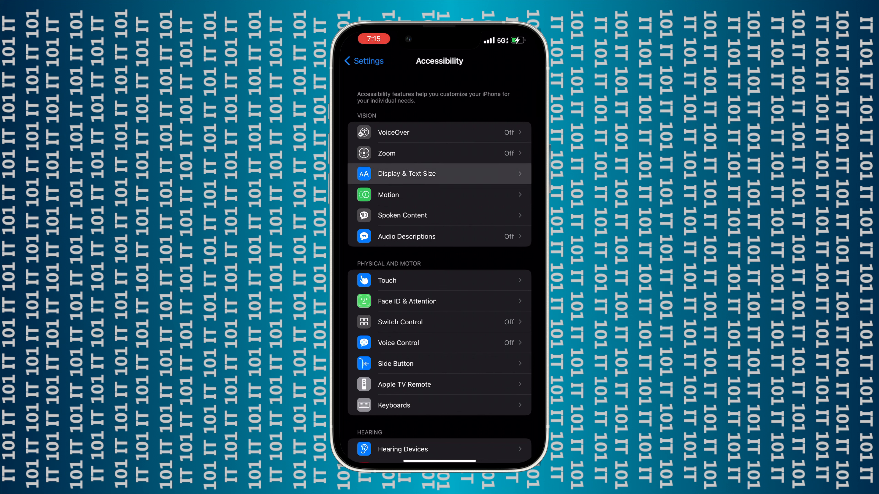
Step: Turn on Reduce White Point and try intensities from 100% down to about 36%
left_click(406, 173)
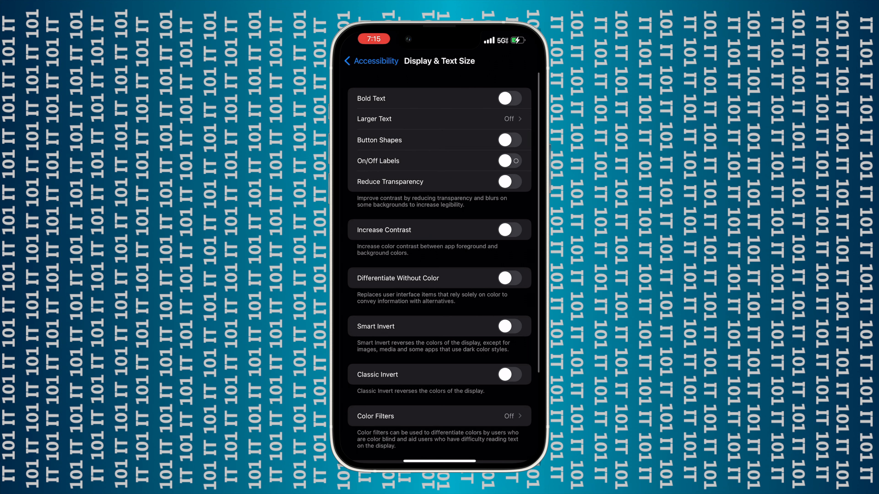
scroll("down", 3)
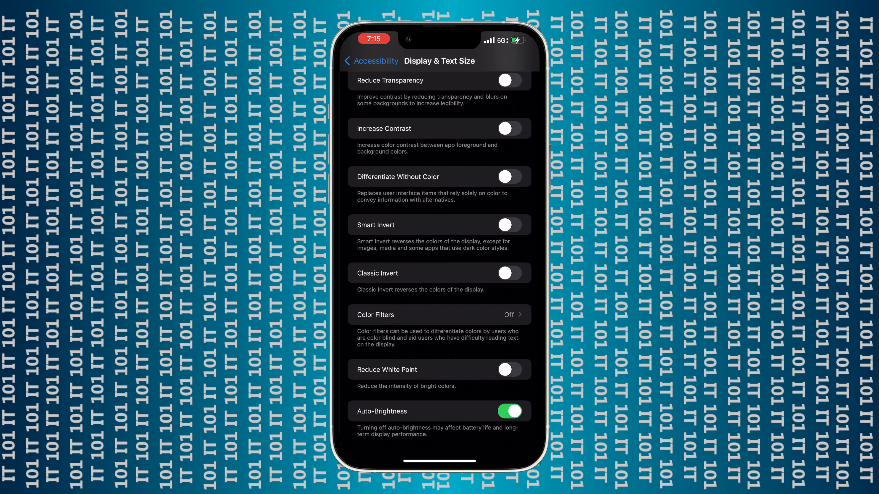
left_click(508, 370)
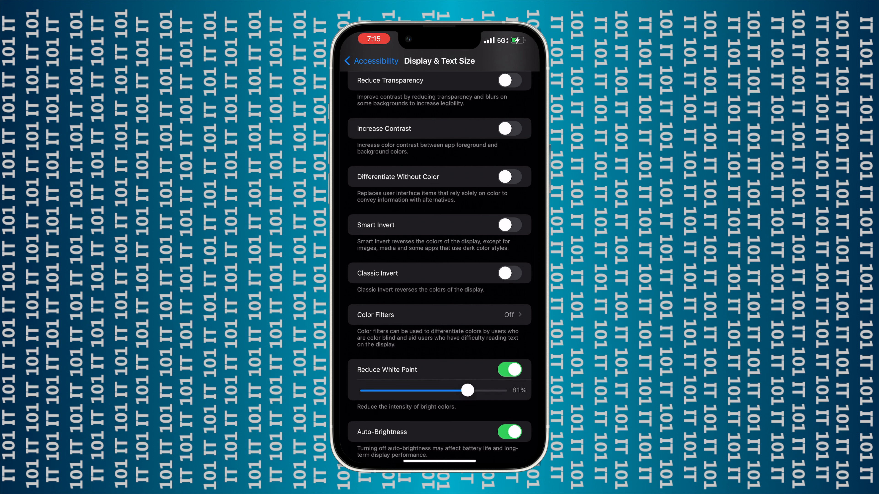
left_click_drag(468, 390, 425, 390)
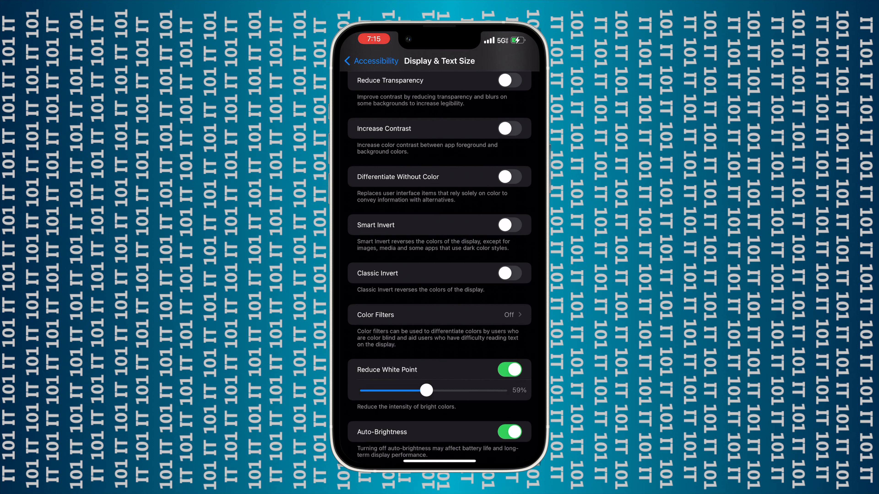
left_click_drag(424, 390, 492, 390)
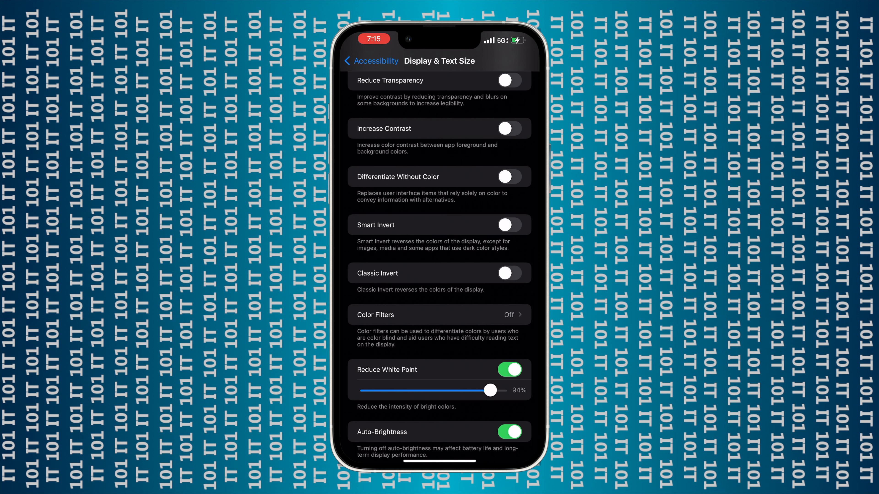
left_click_drag(476, 390, 516, 390)
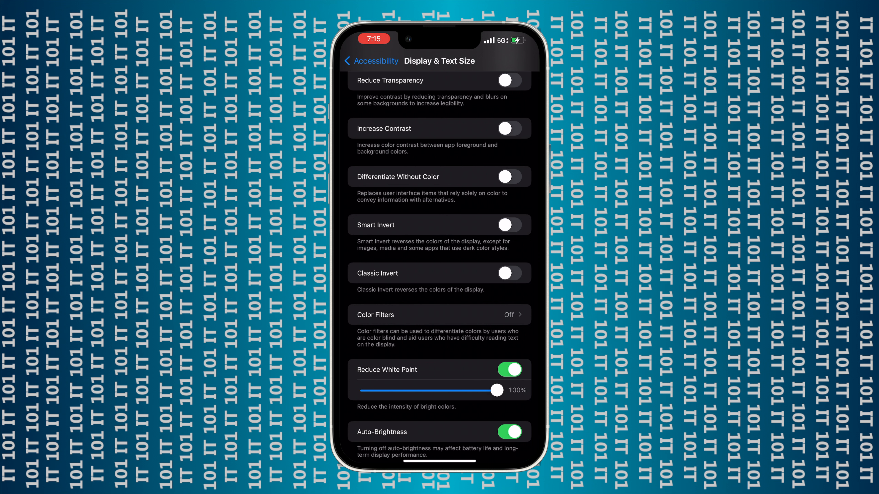
left_click_drag(498, 389, 378, 389)
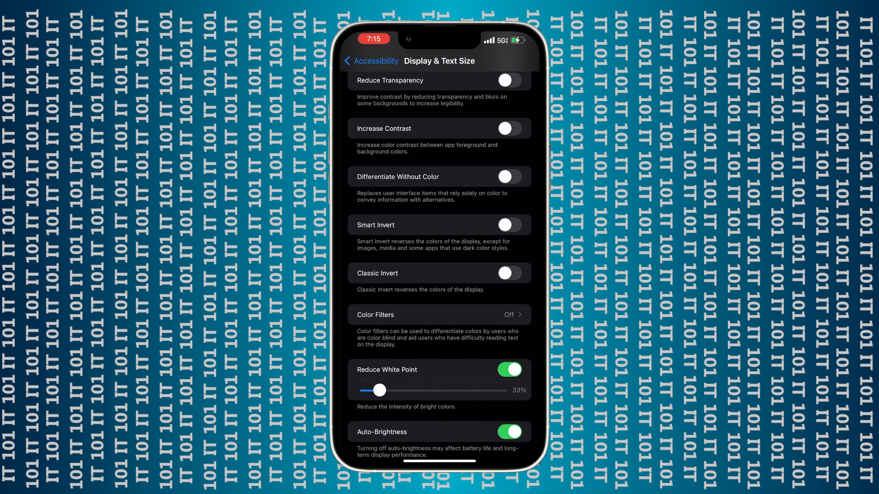
left_click_drag(376, 390, 384, 390)
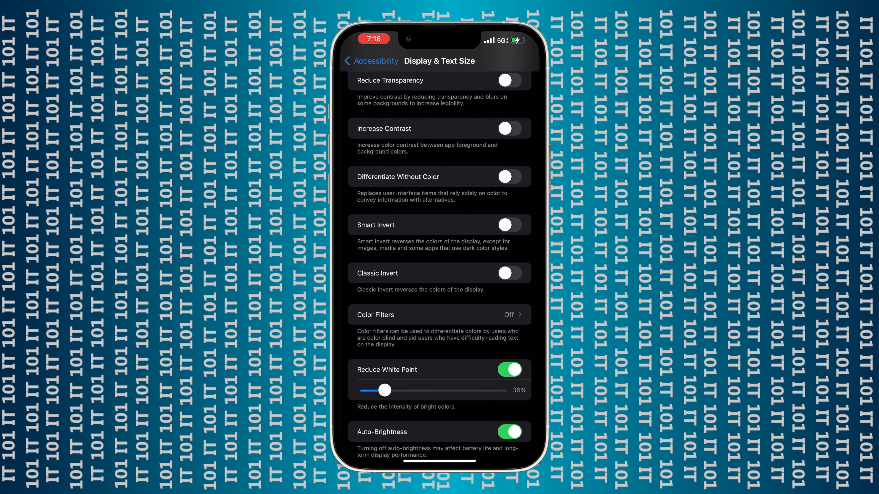
Step: Settle the Reduce White Point intensity at 25%, toggling it off and on to compare
left_click_drag(384, 390, 439, 390)
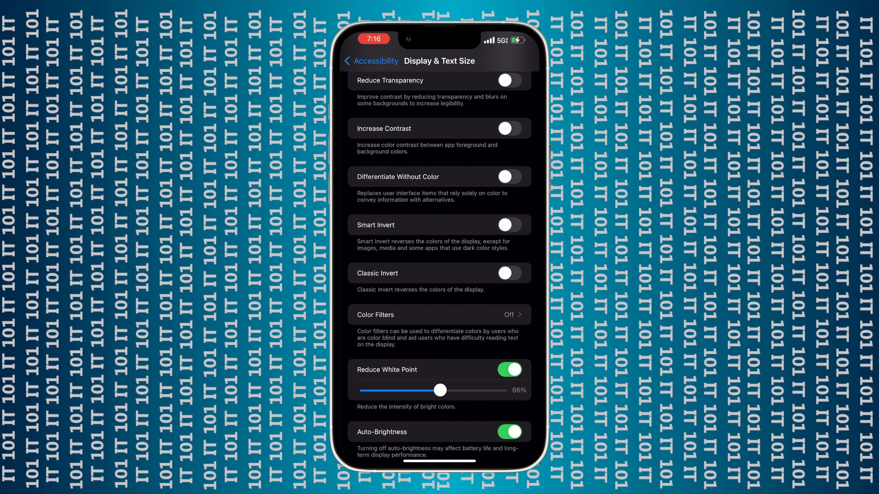
left_click_drag(439, 390, 414, 390)
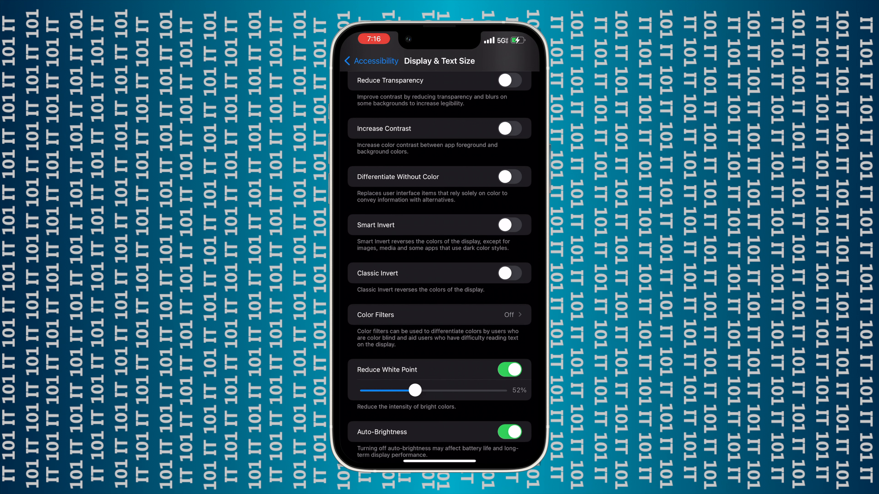
left_click_drag(416, 390, 408, 390)
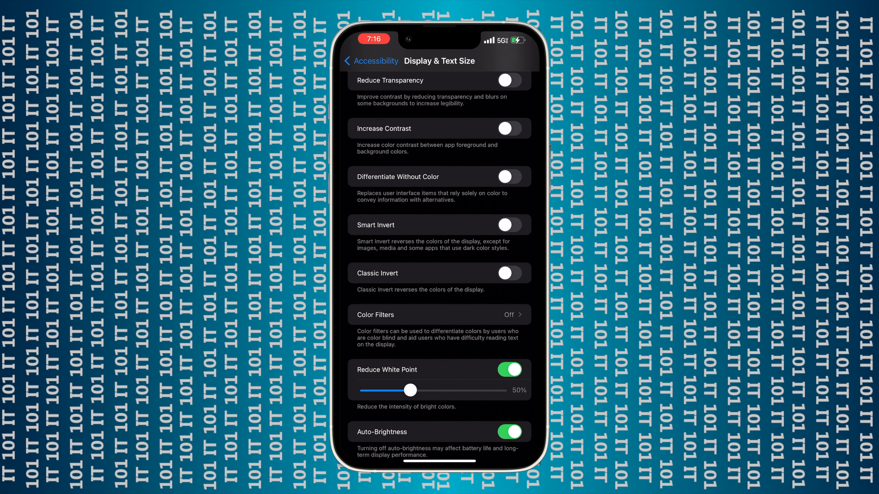
left_click_drag(407, 390, 499, 390)
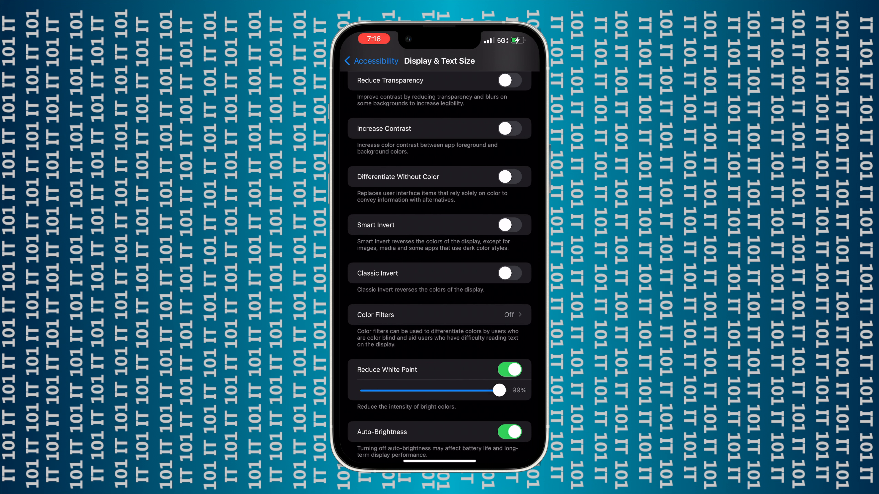
left_click_drag(500, 390, 375, 390)
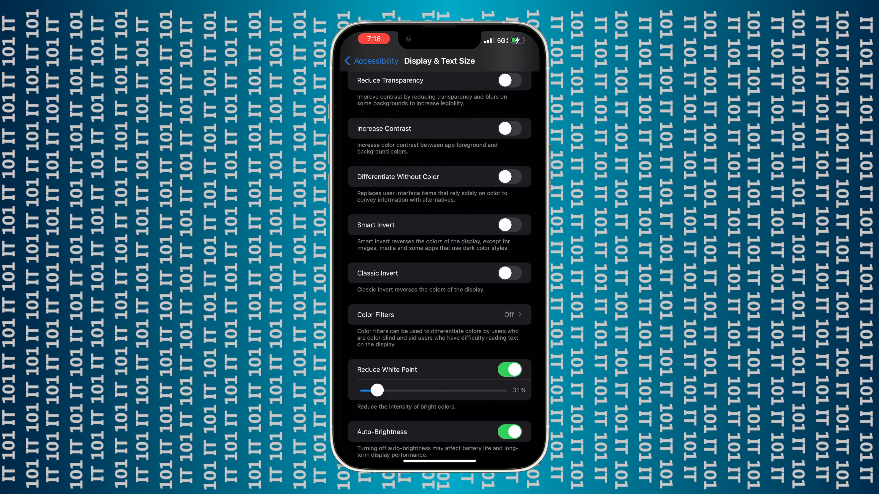
left_click_drag(376, 390, 365, 390)
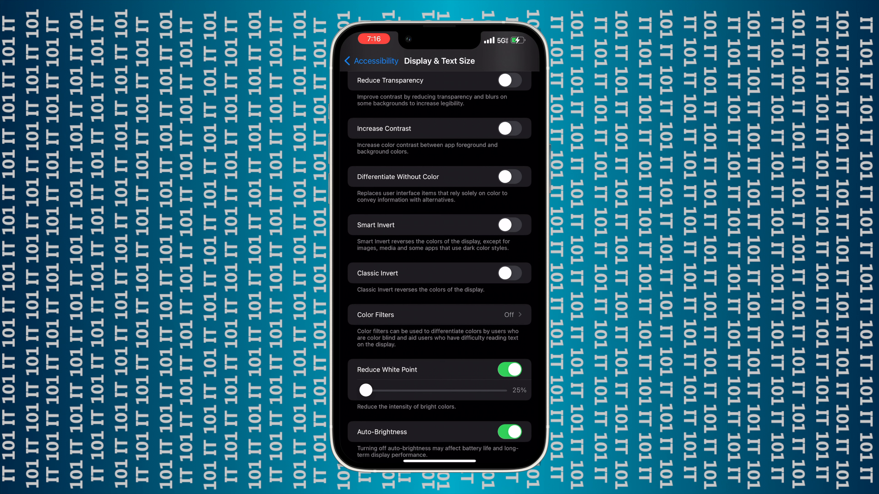
left_click(509, 370)
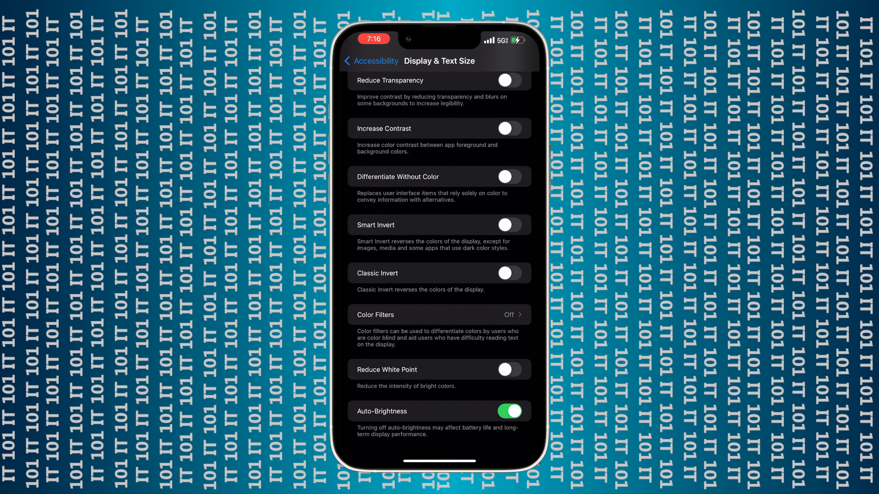
left_click(509, 369)
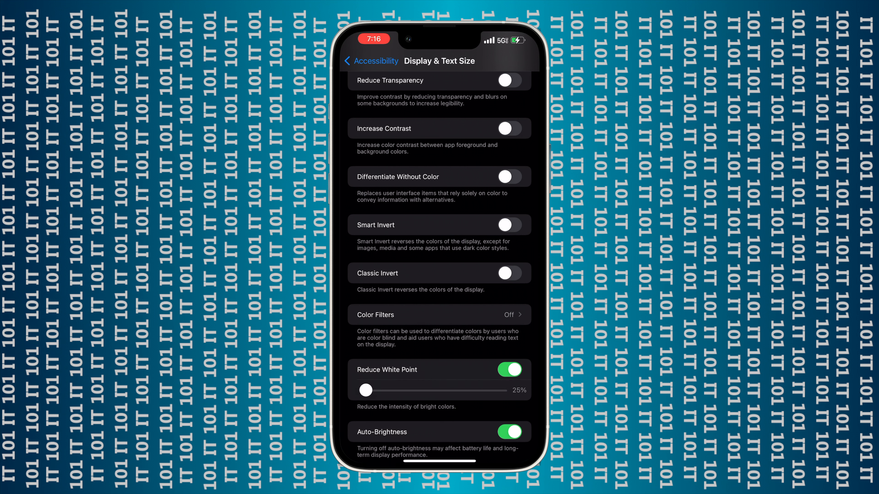